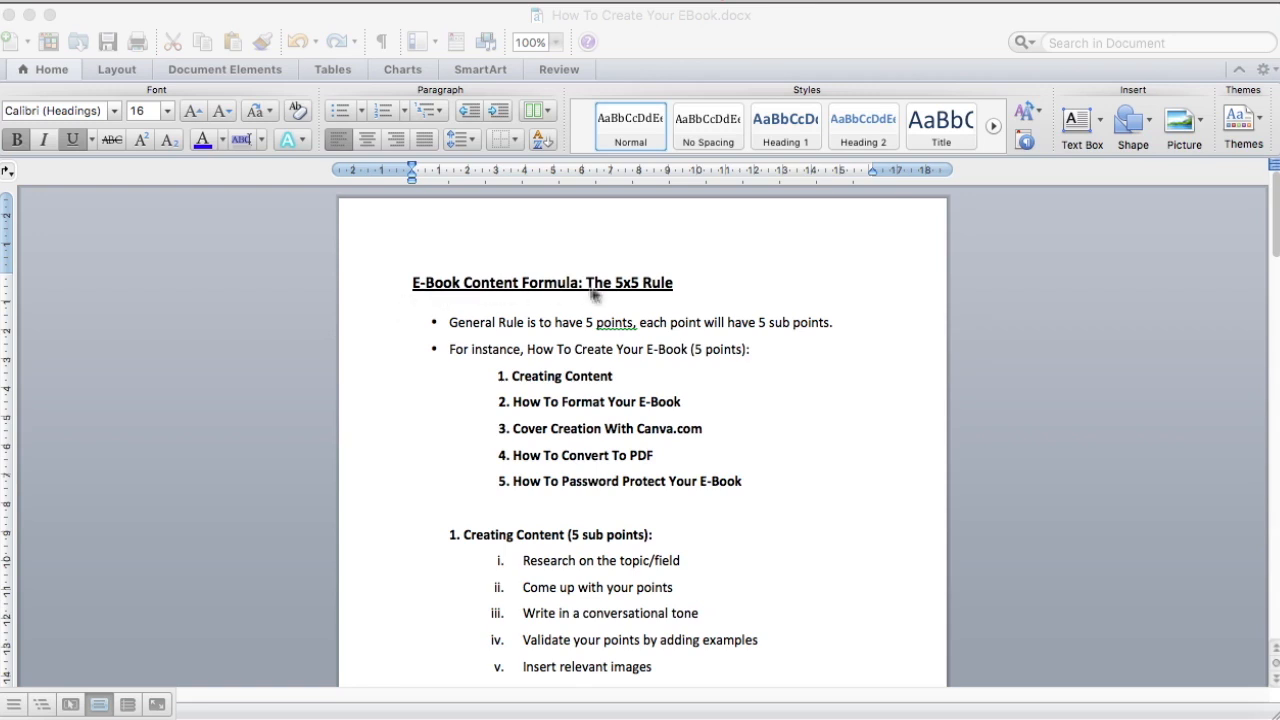
mouse_move(664, 292)
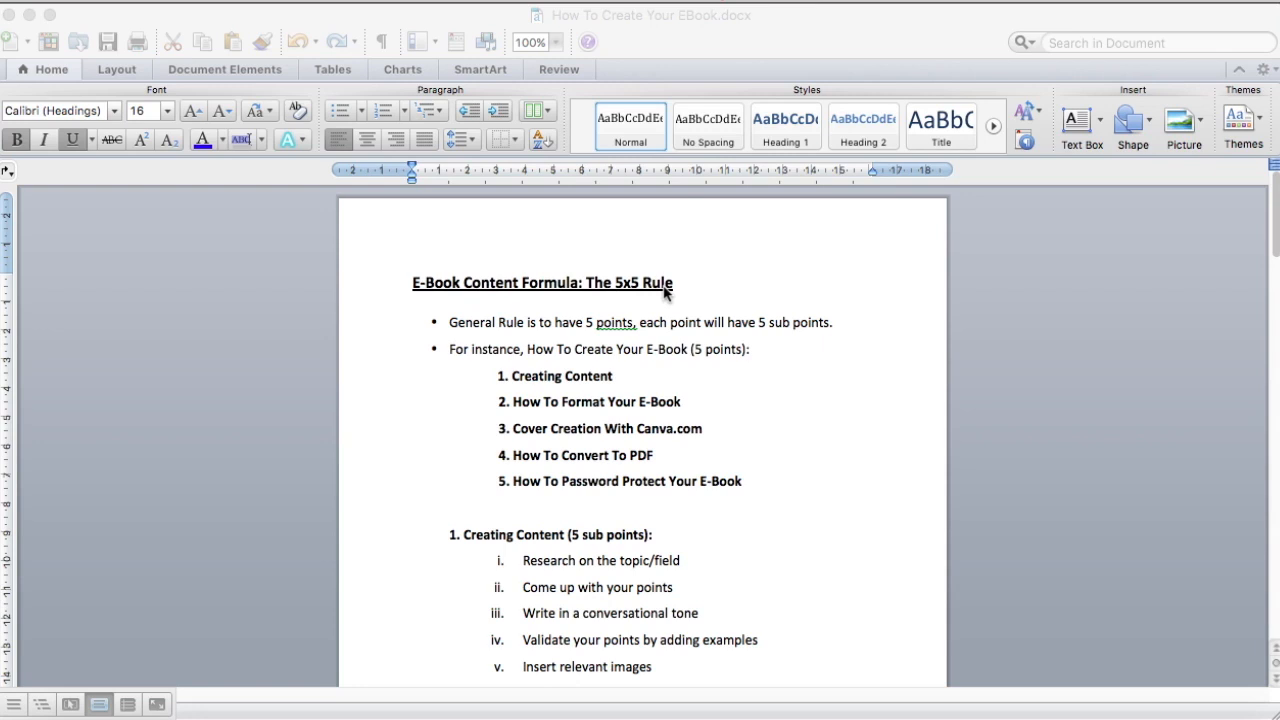
mouse_move(588, 328)
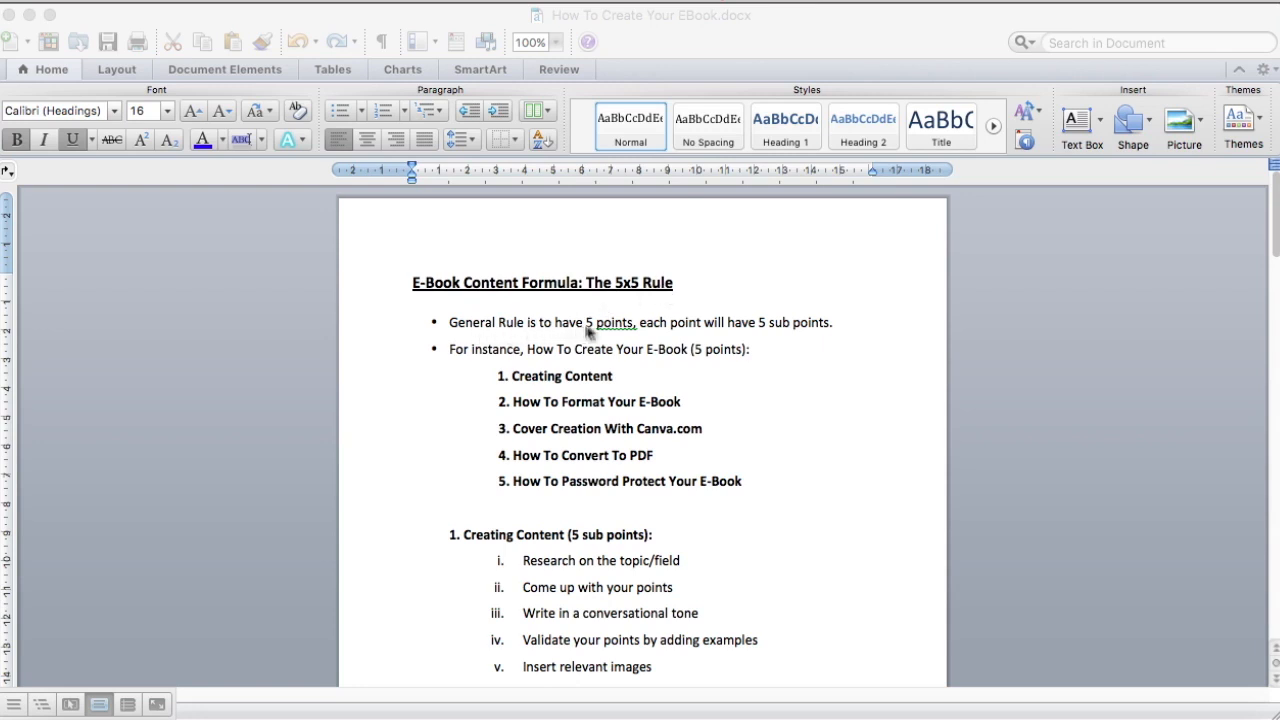
mouse_move(806, 332)
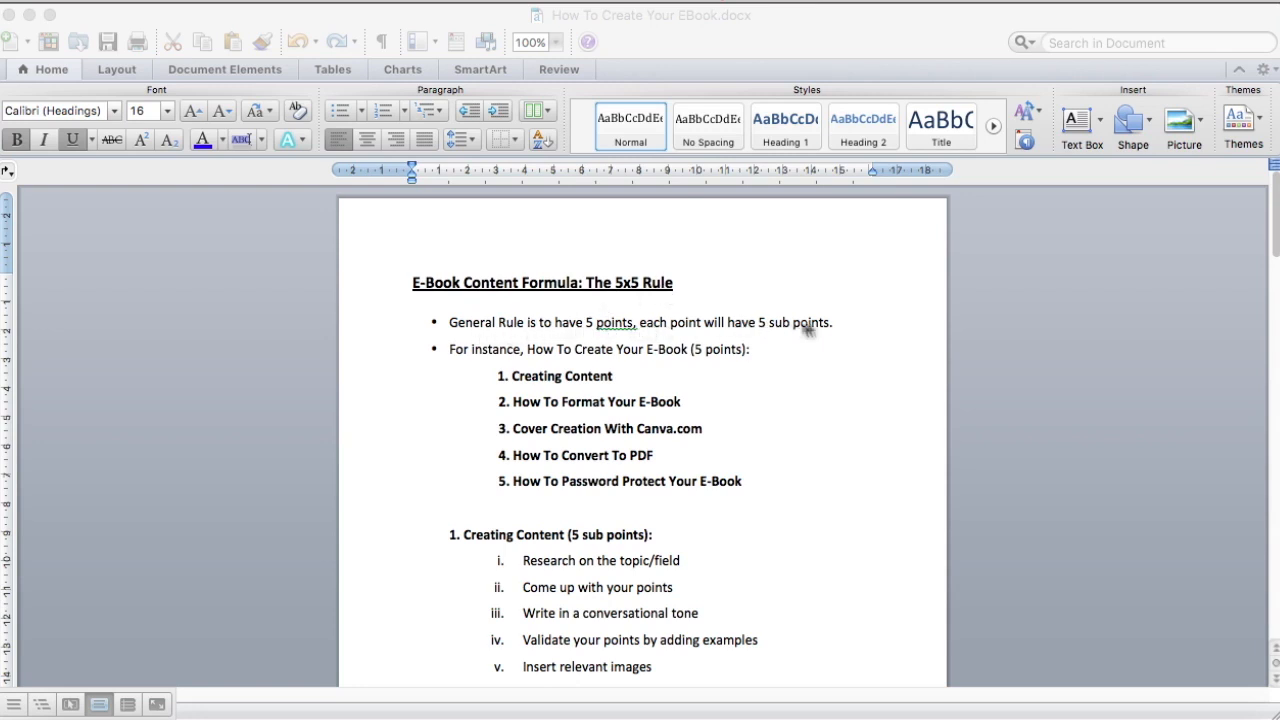
mouse_move(826, 330)
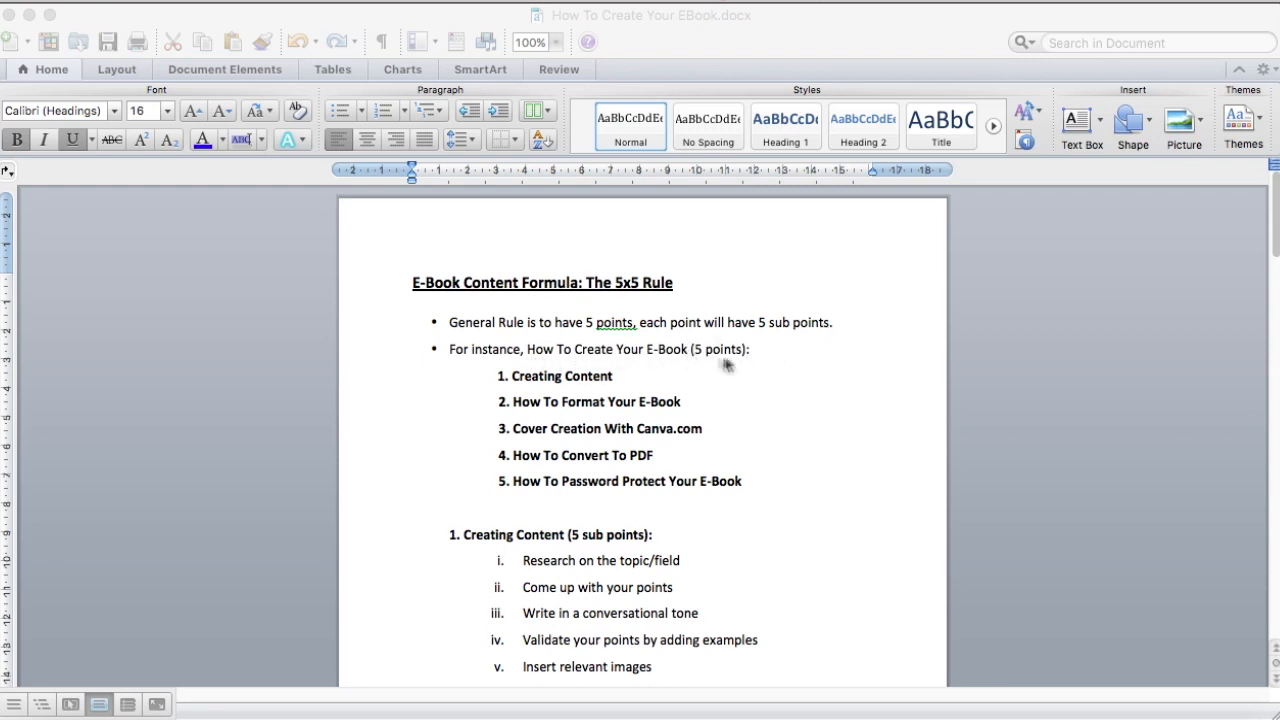
mouse_move(600, 384)
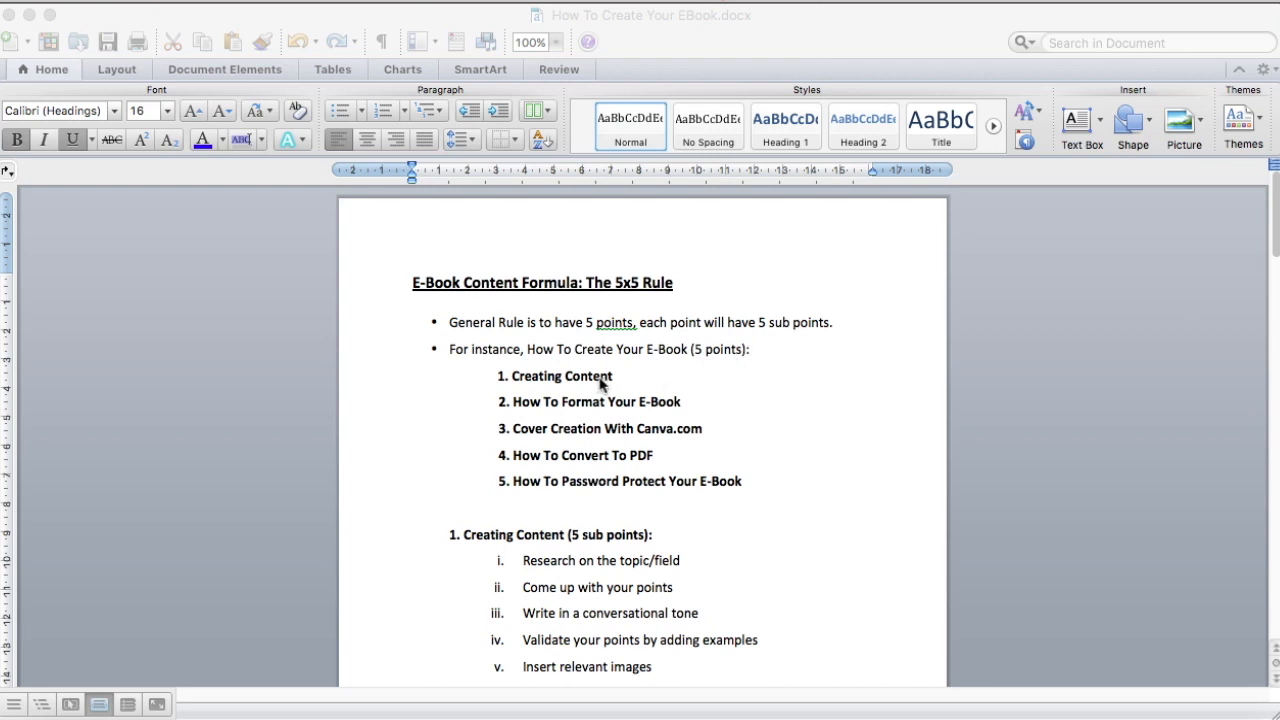
mouse_move(602, 490)
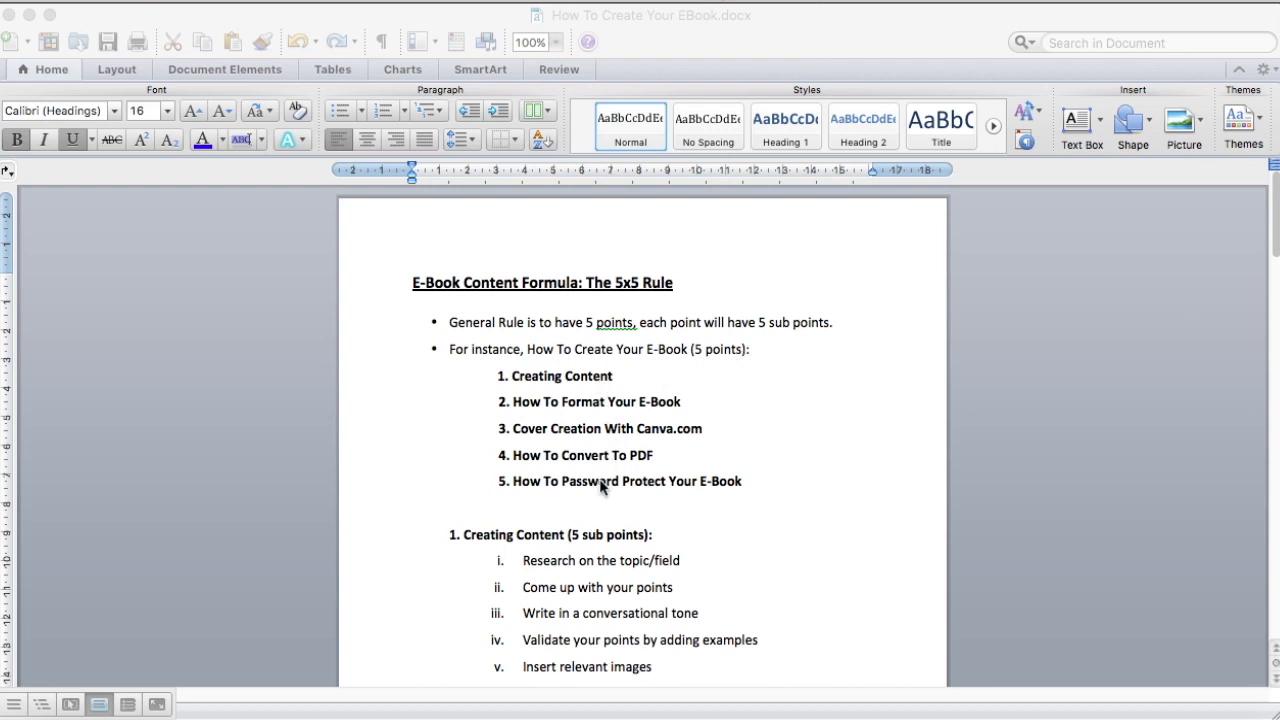
scroll("down", 3)
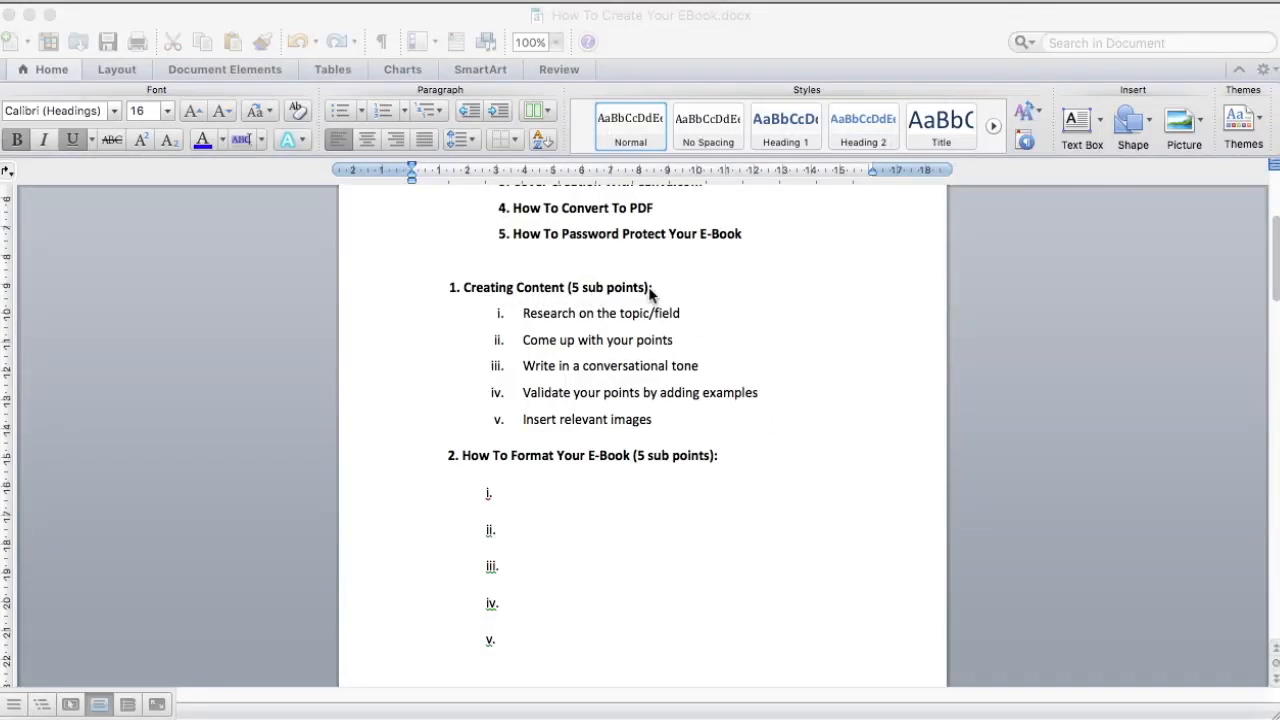
mouse_move(500, 350)
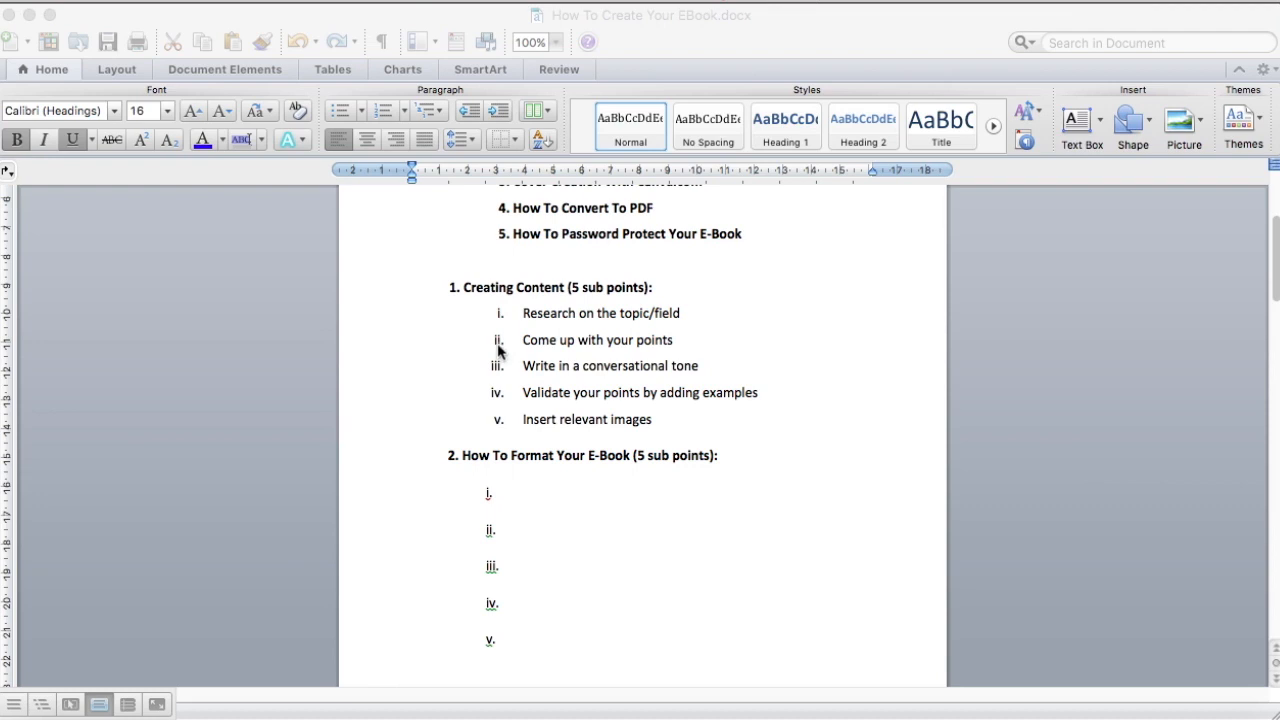
scroll("down", 3)
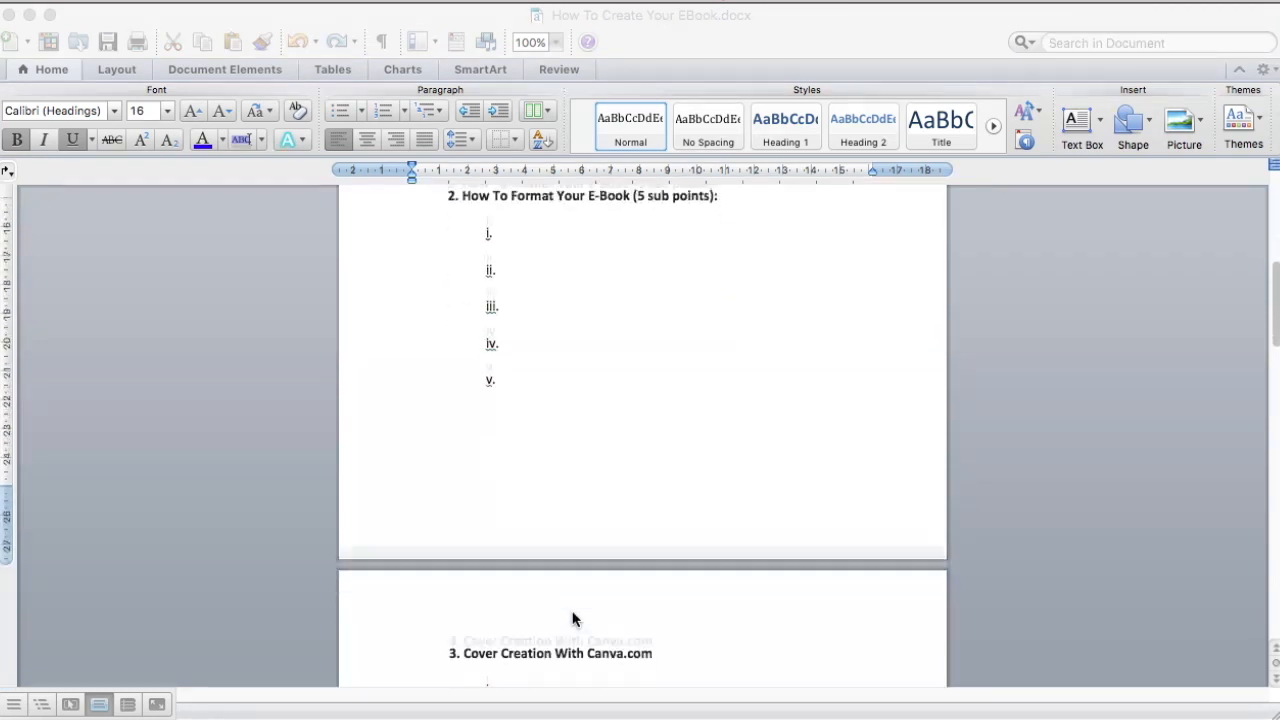
scroll("down", 3)
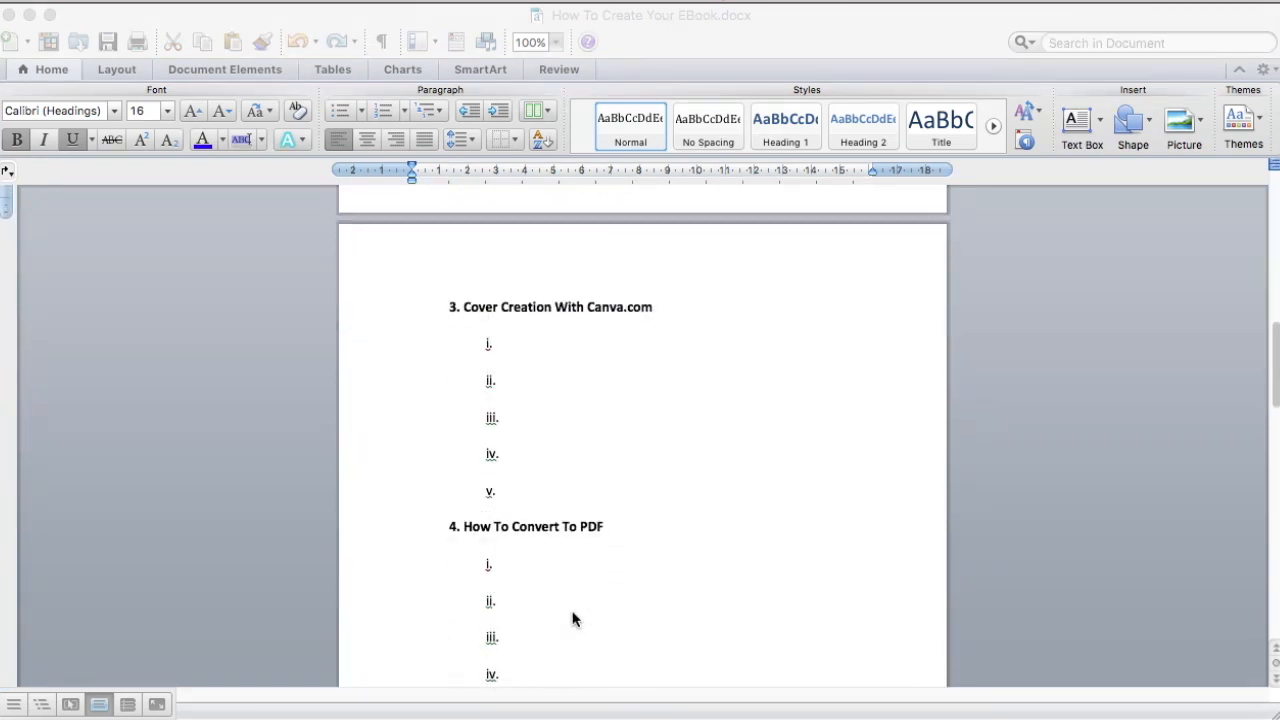